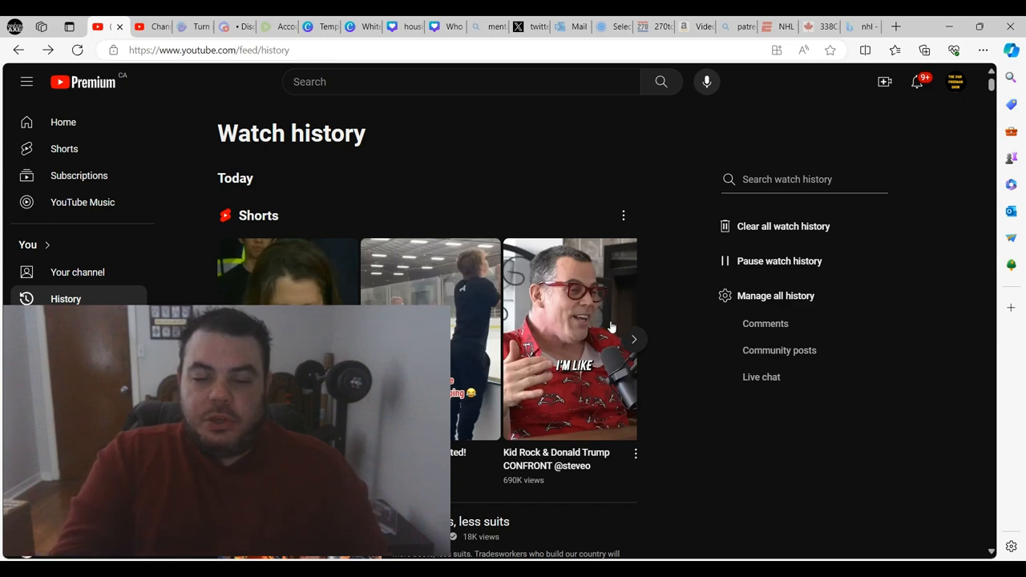
{"action": "mouse_move", "coordinate": [469, 164]}
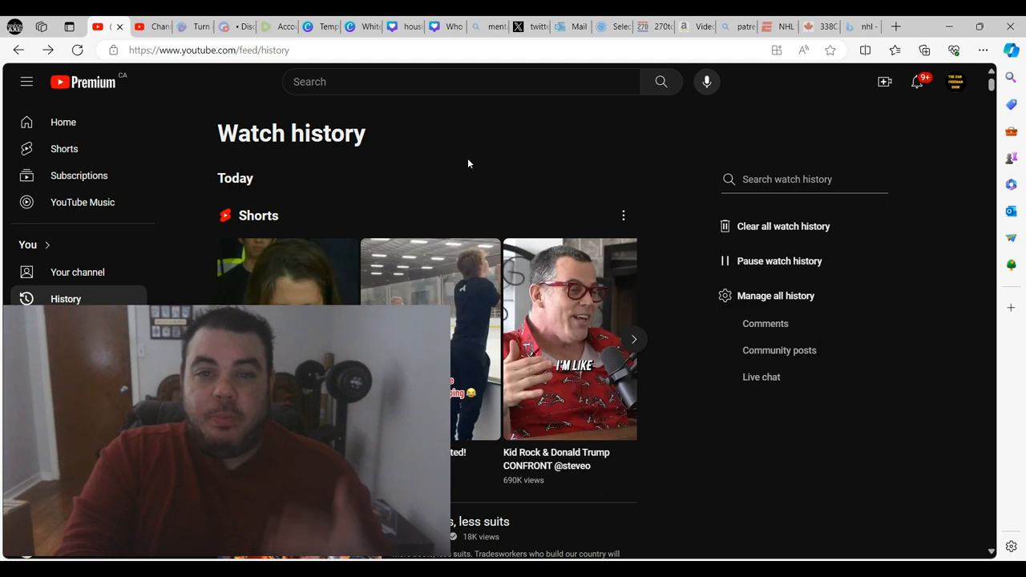
{"action": "mouse_move", "coordinate": [321, 281]}
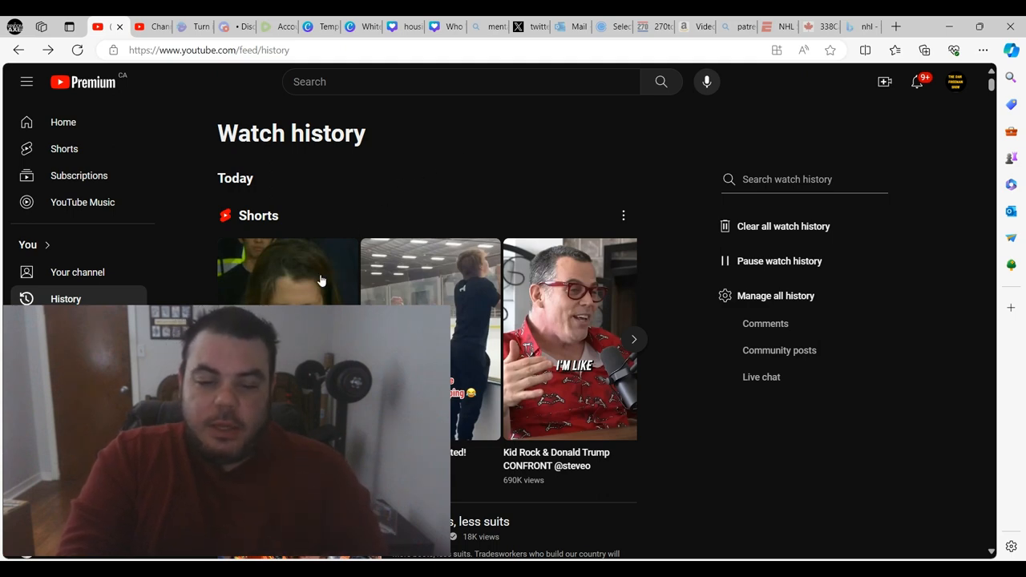